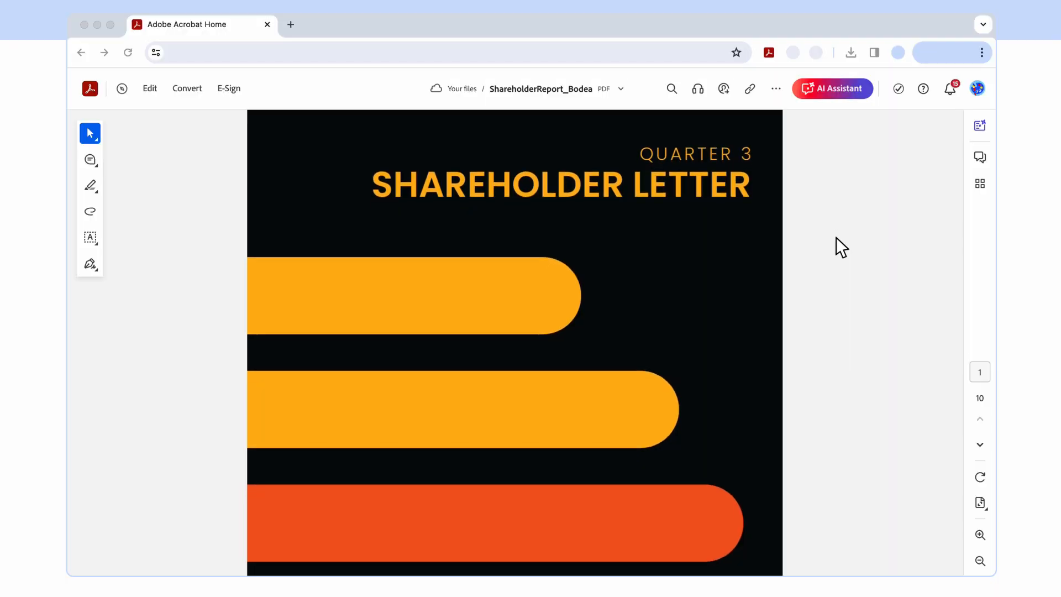
Step: Skim through the shareholder letter and bring up the AI Assistant for it
{"action": "scroll", "scroll_direction": "down", "scroll_amount": 3}
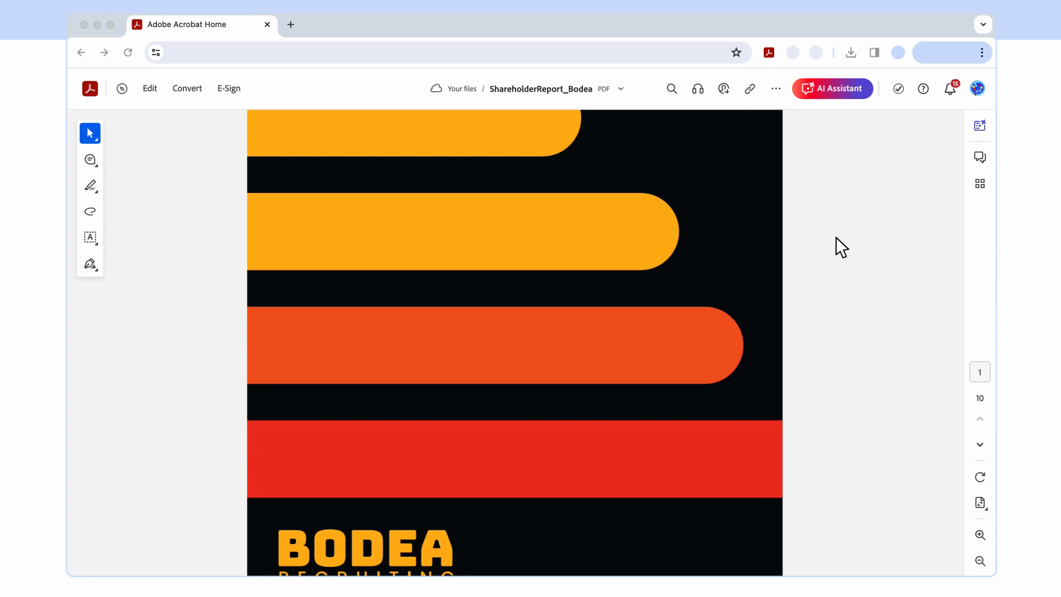
{"action": "scroll", "scroll_direction": "down", "scroll_amount": 3}
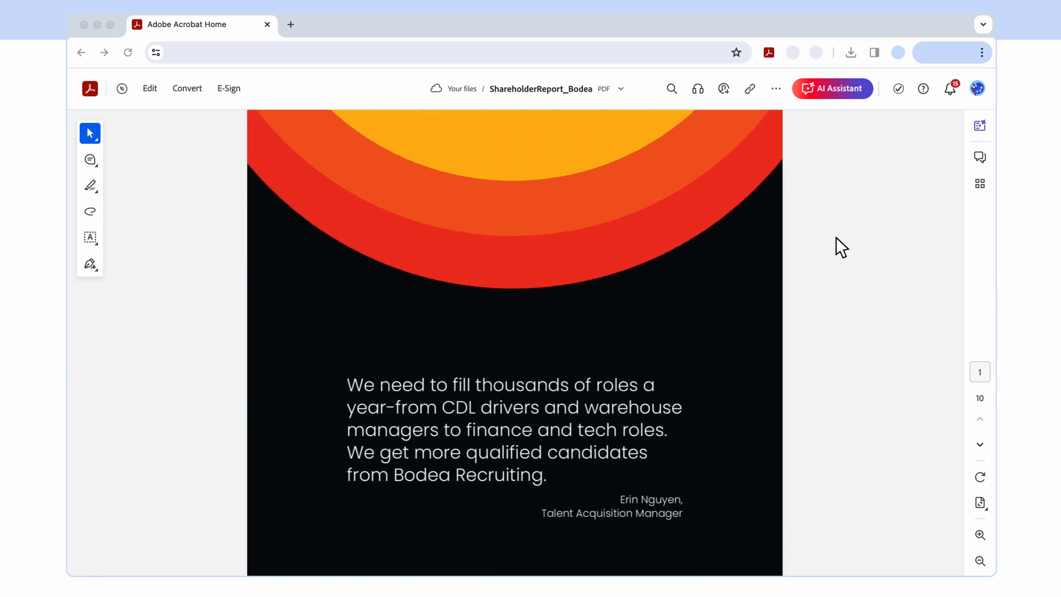
{"action": "scroll", "scroll_direction": "down", "scroll_amount": 3}
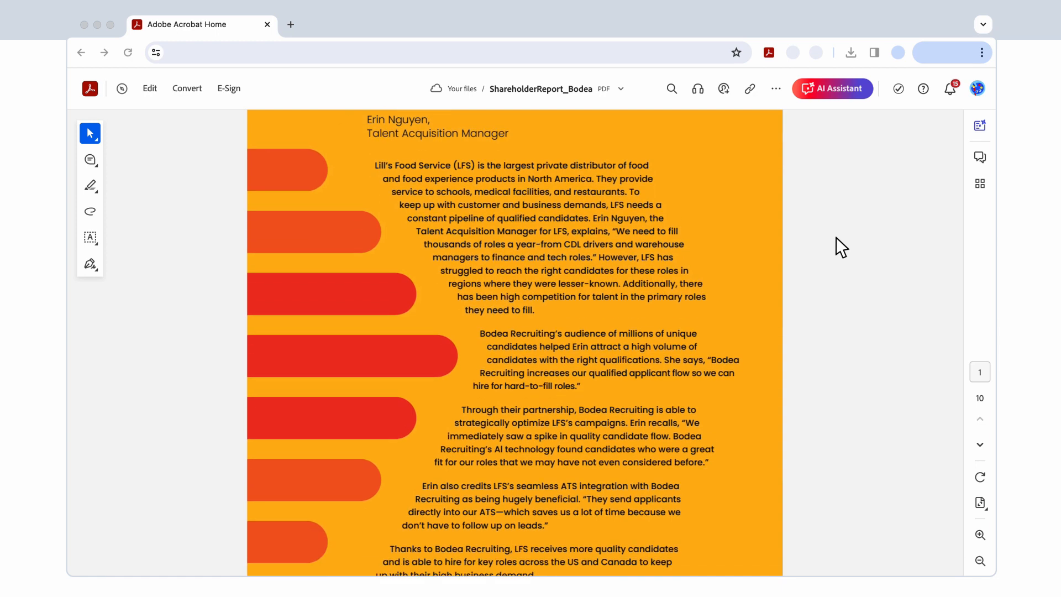
{"action": "scroll", "scroll_direction": "down", "scroll_amount": 3}
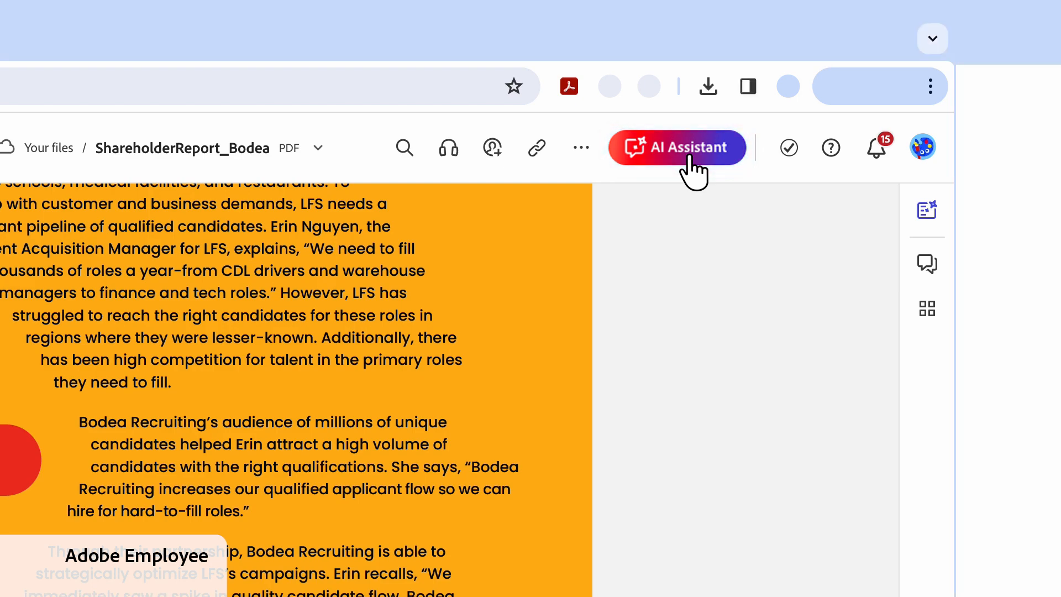
{"action": "left_click", "coordinate": [677, 147]}
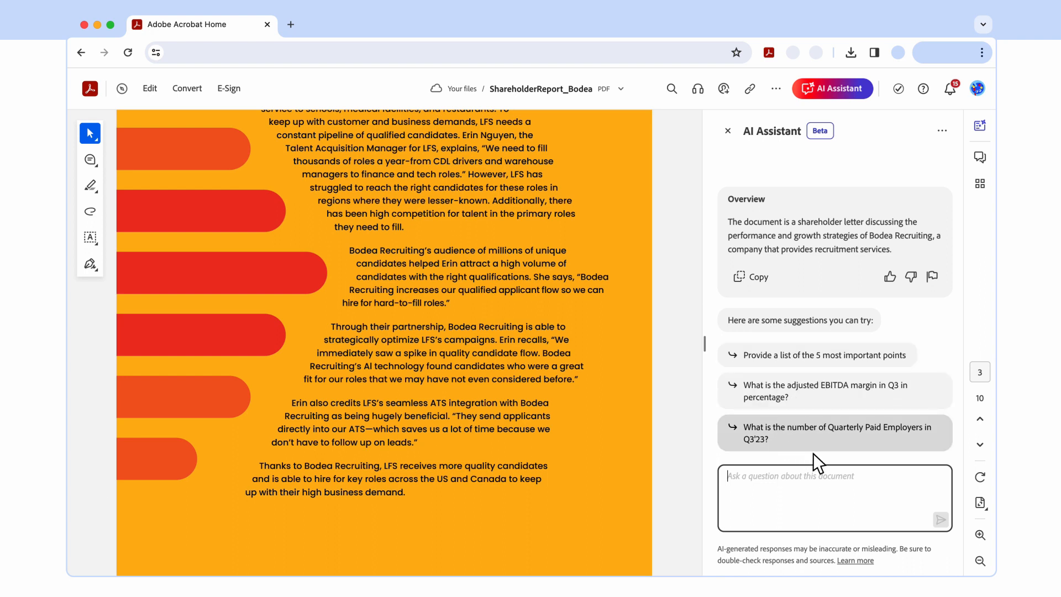
Step: Ask the AI Assistant what the top challenges the company faces are
{"action": "type", "text": "What are the top challenges this company"}
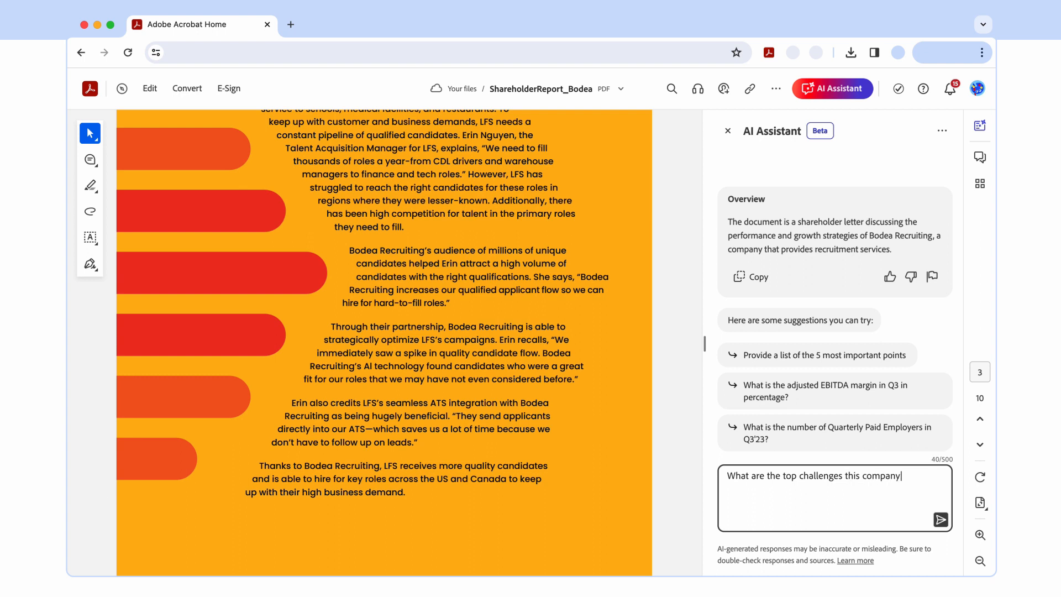
{"action": "type", "text": "faces?"}
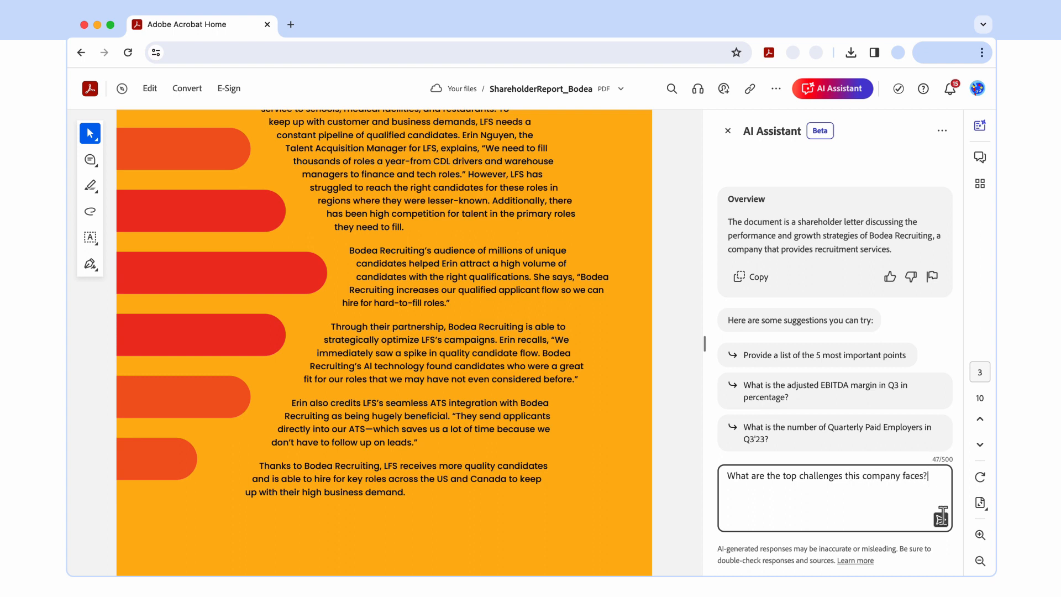
{"action": "left_click", "coordinate": [941, 516]}
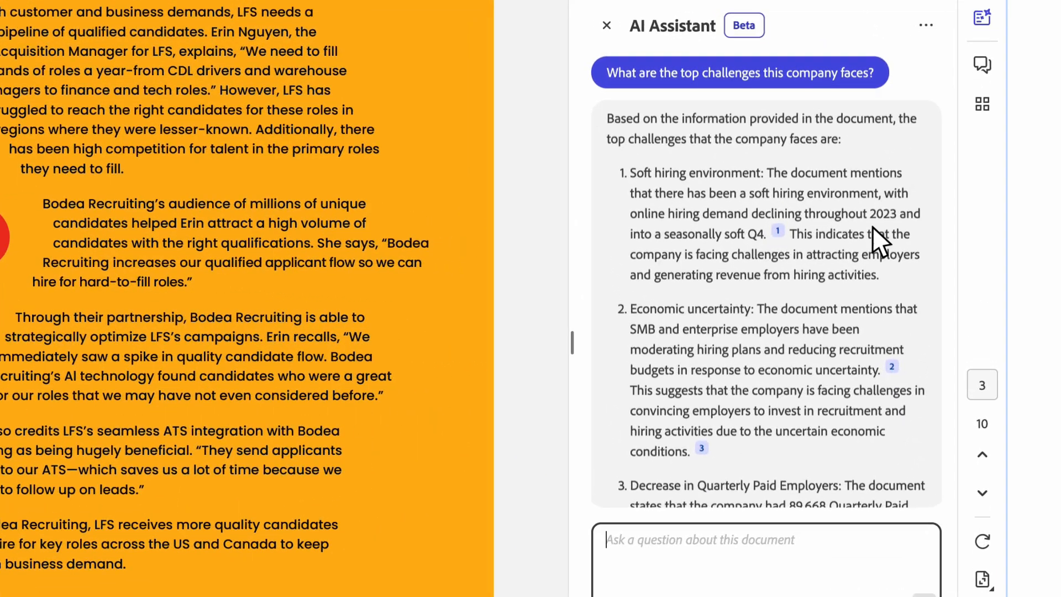
{"action": "mouse_move", "coordinate": [860, 149]}
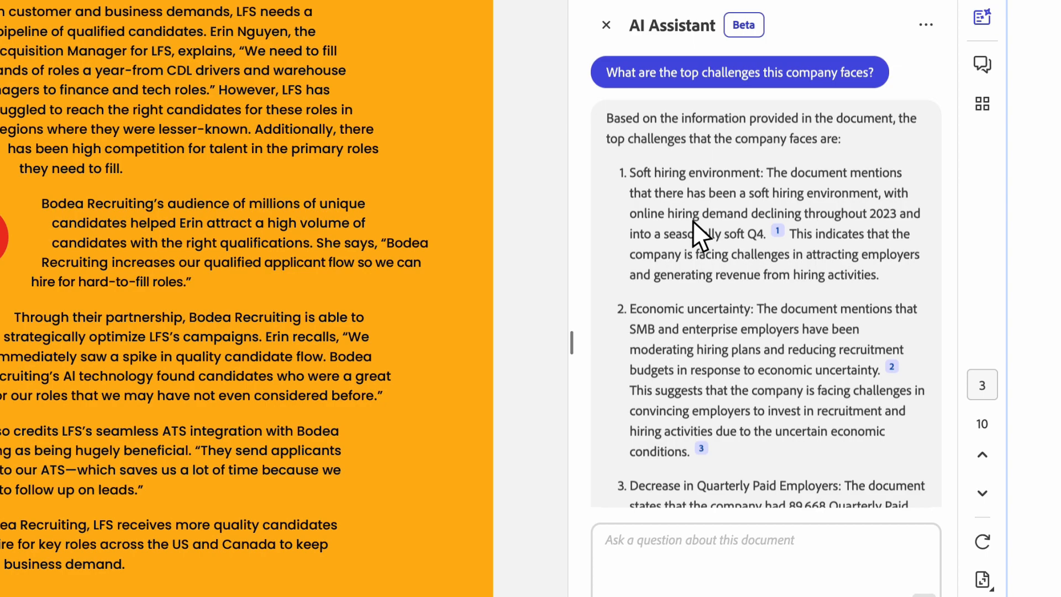
Step: Follow citation 5 under 'Decrease in revenue' to the Q3'23 $155.6M, down 31% passage on page 8
{"action": "scroll", "scroll_direction": "down", "scroll_amount": 3}
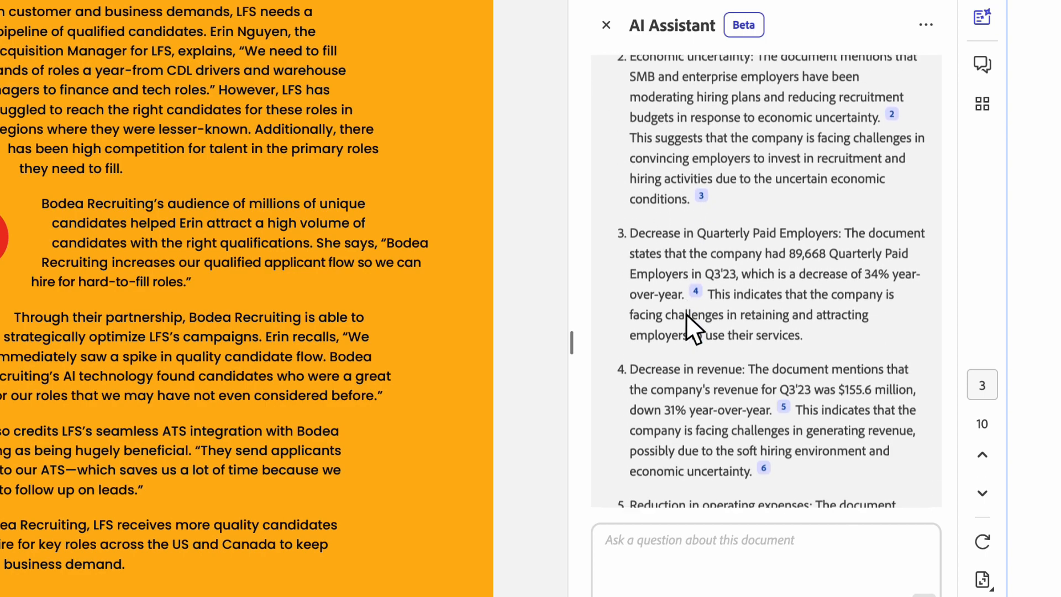
{"action": "scroll", "scroll_direction": "down", "scroll_amount": 3}
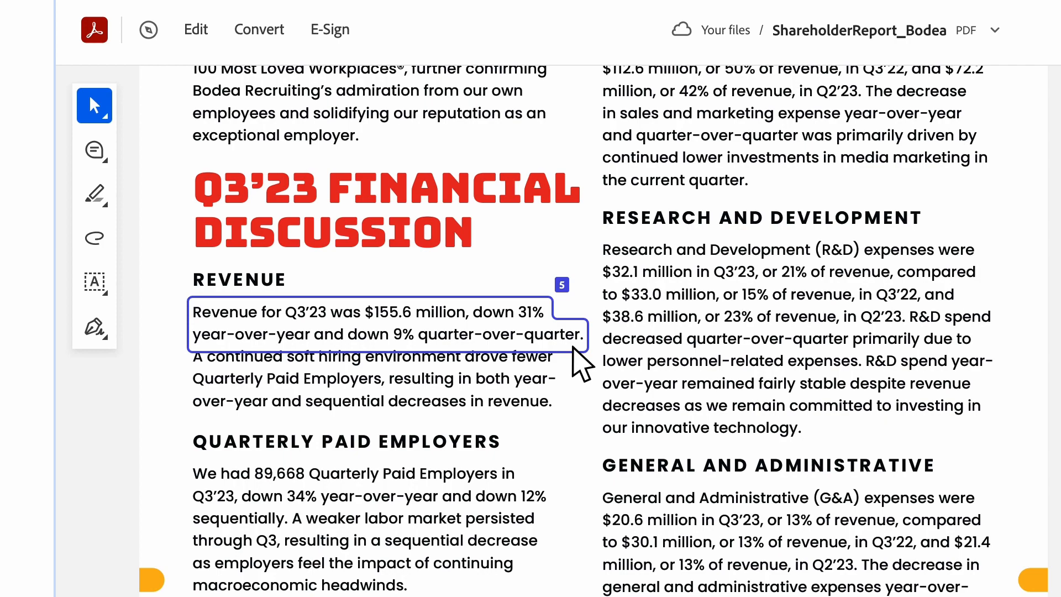
{"action": "left_click", "coordinate": [831, 85]}
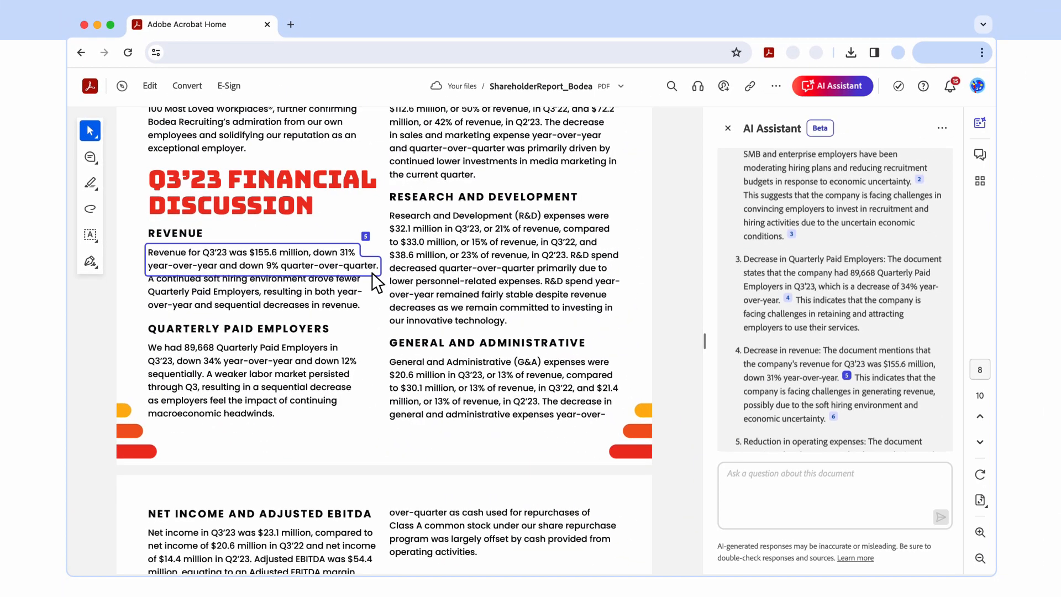